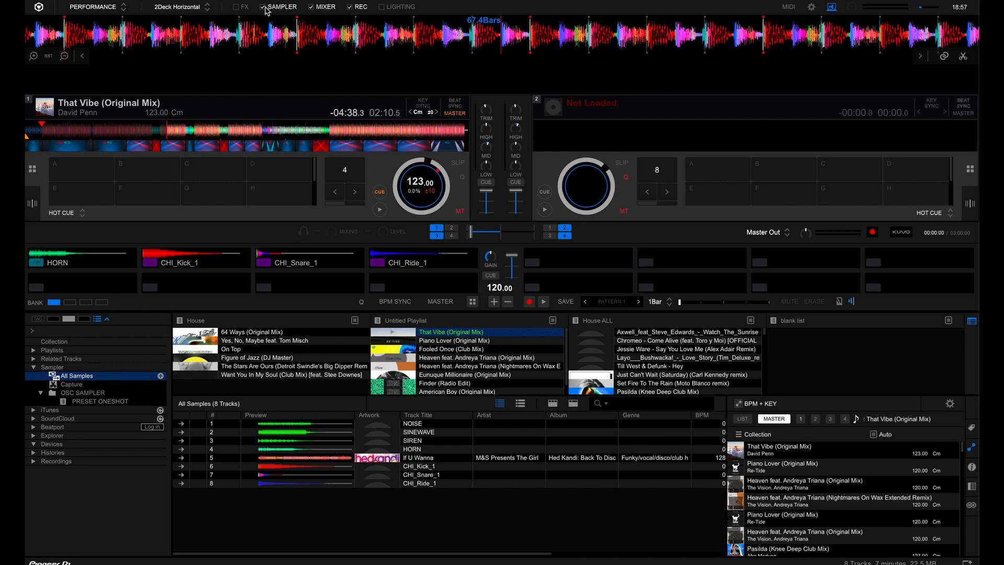
pyautogui.moveTo(281, 8)
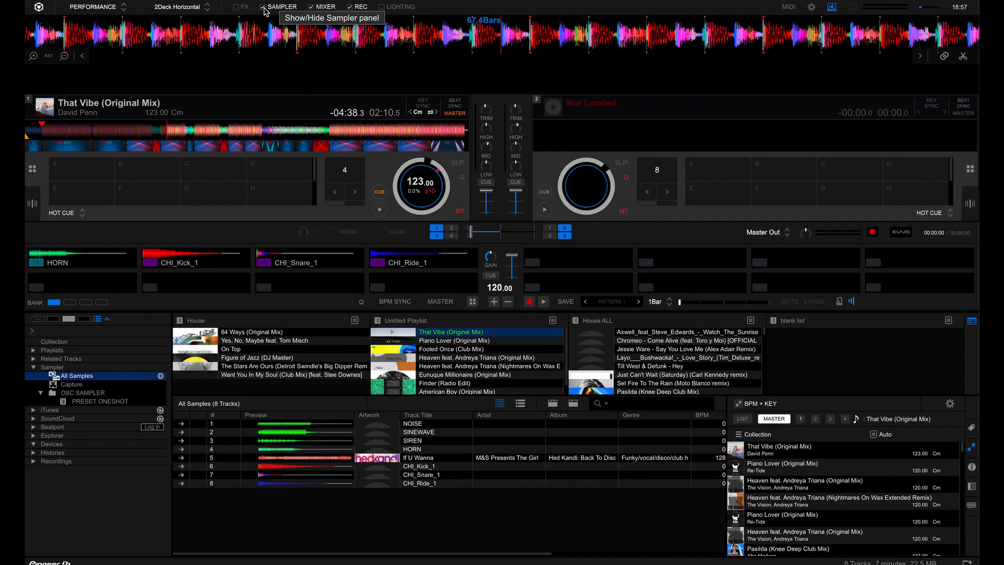
# Toggle the sampler panel and Sampler library folder, then expand the HORN slot's edit settings showing gain 0.00.
pyautogui.click(262, 6)
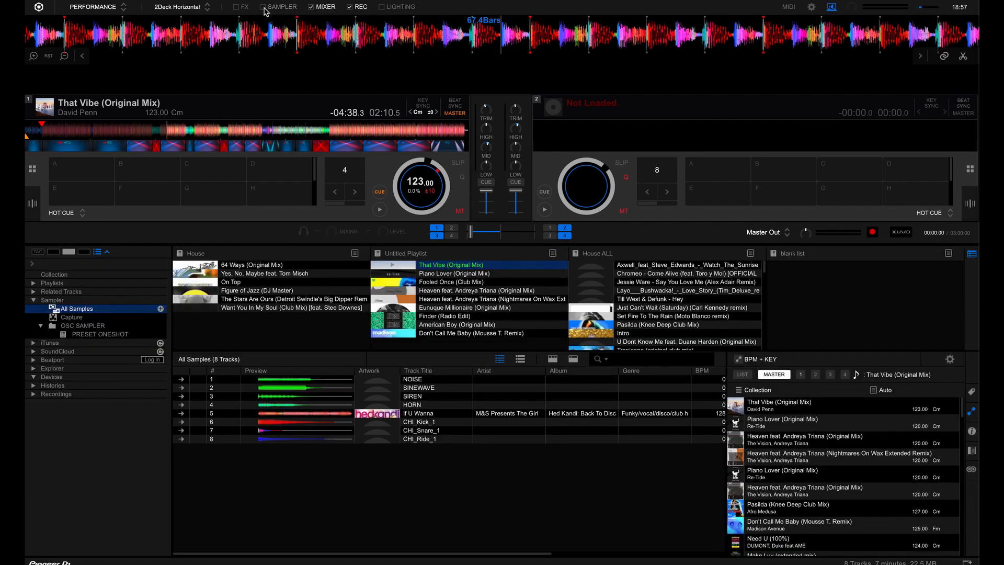
pyautogui.moveTo(280, 6)
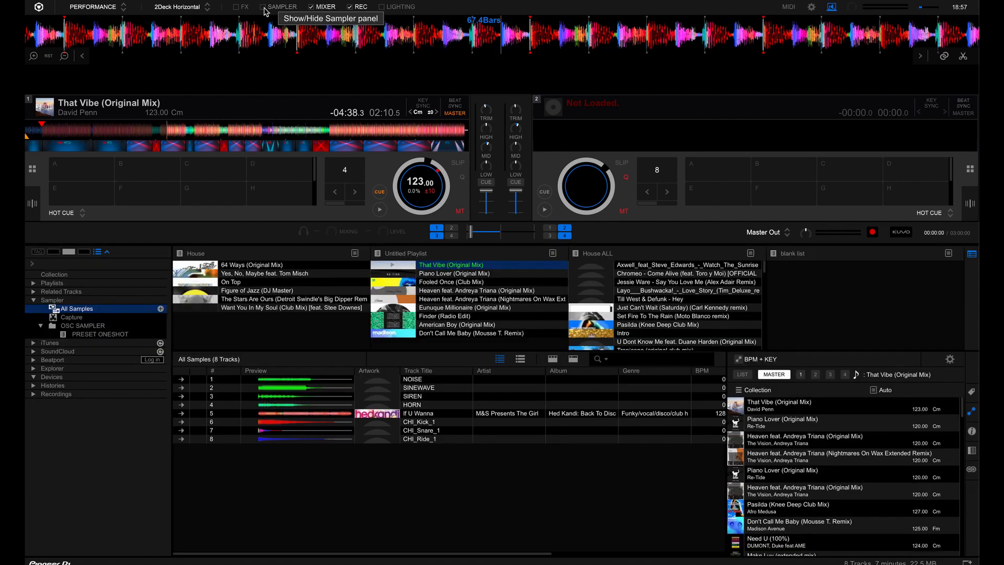
pyautogui.click(262, 7)
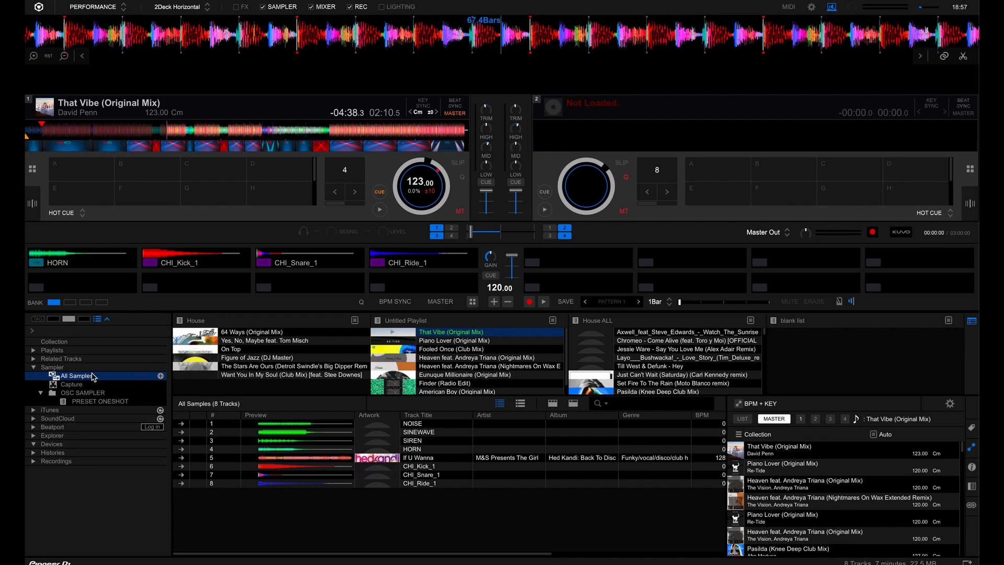
pyautogui.moveTo(88, 381)
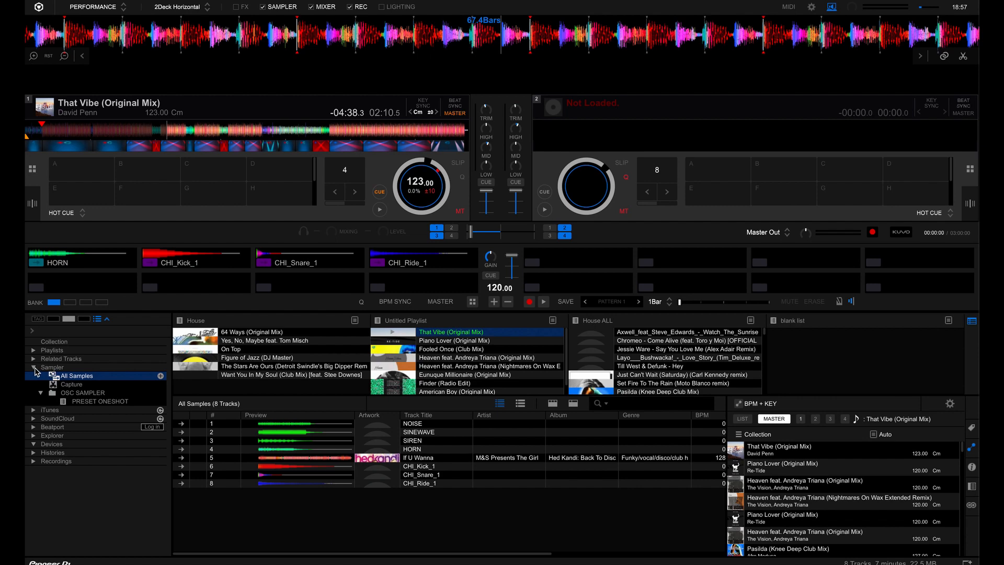
pyautogui.click(33, 367)
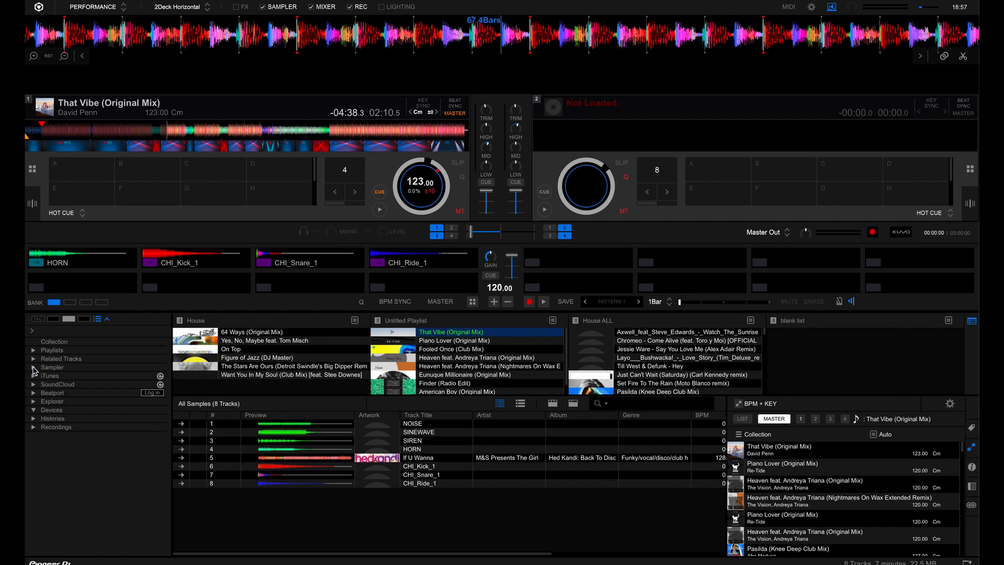
pyautogui.click(32, 367)
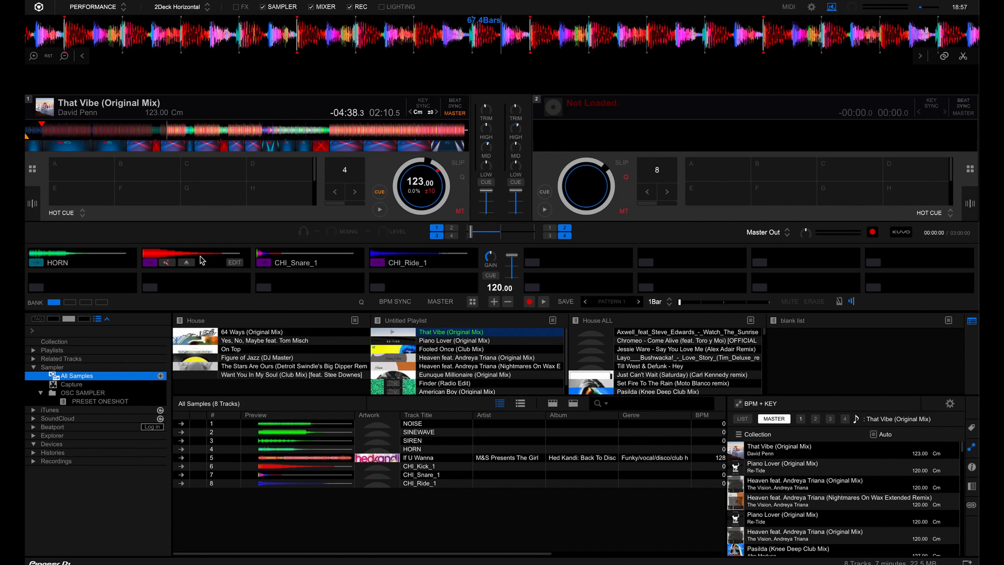
pyautogui.moveTo(159, 262)
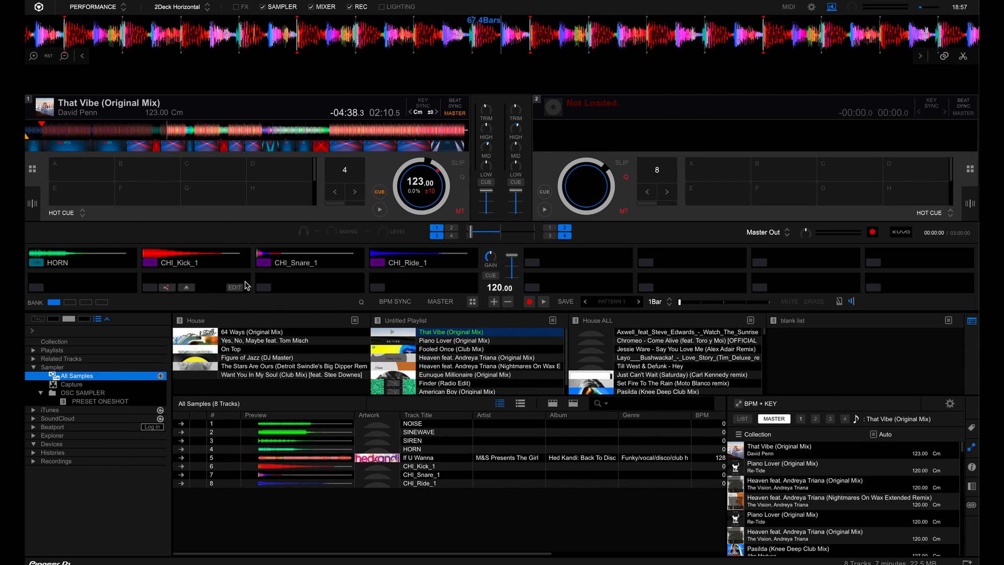
pyautogui.click(66, 301)
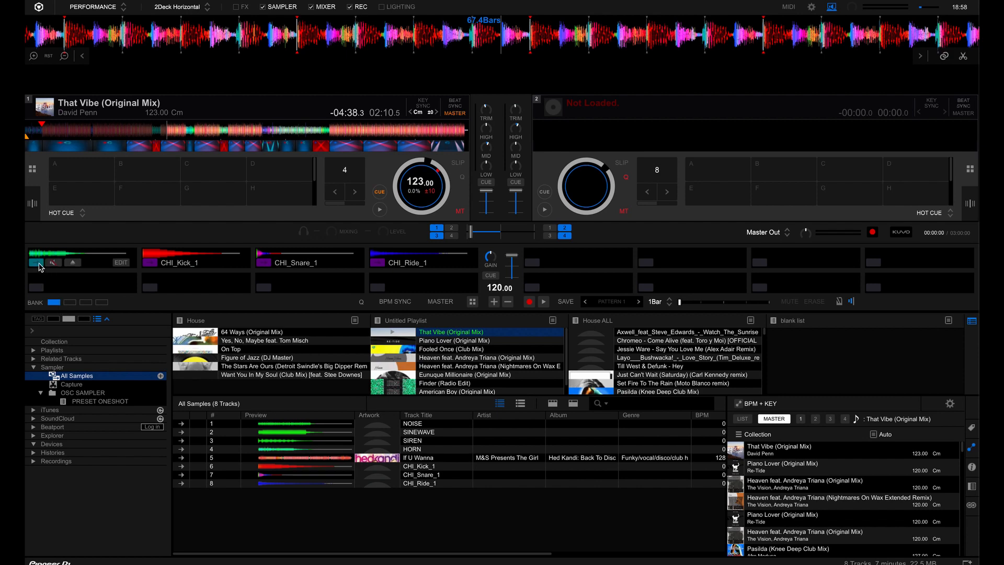
pyautogui.moveTo(40, 262)
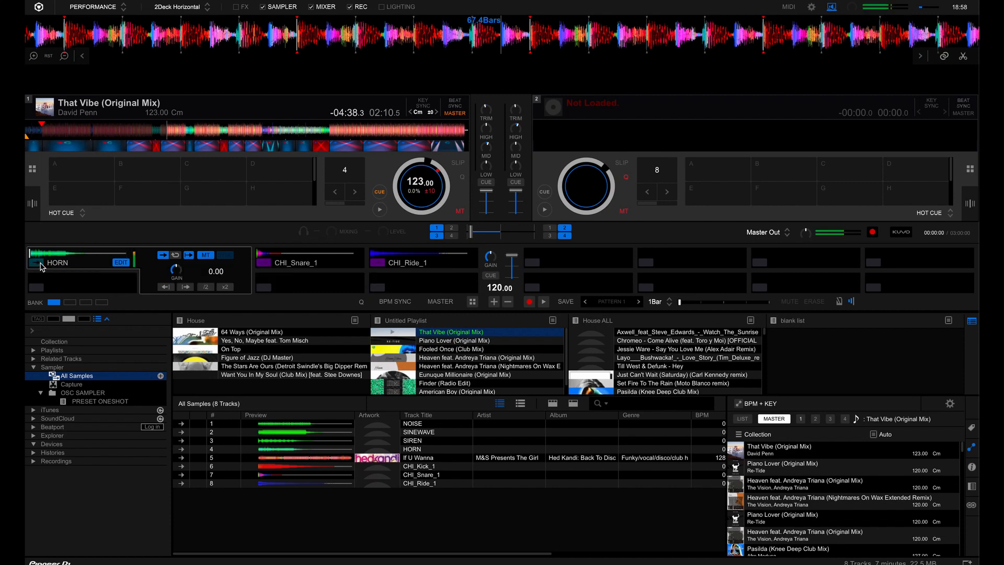
pyautogui.moveTo(33, 263)
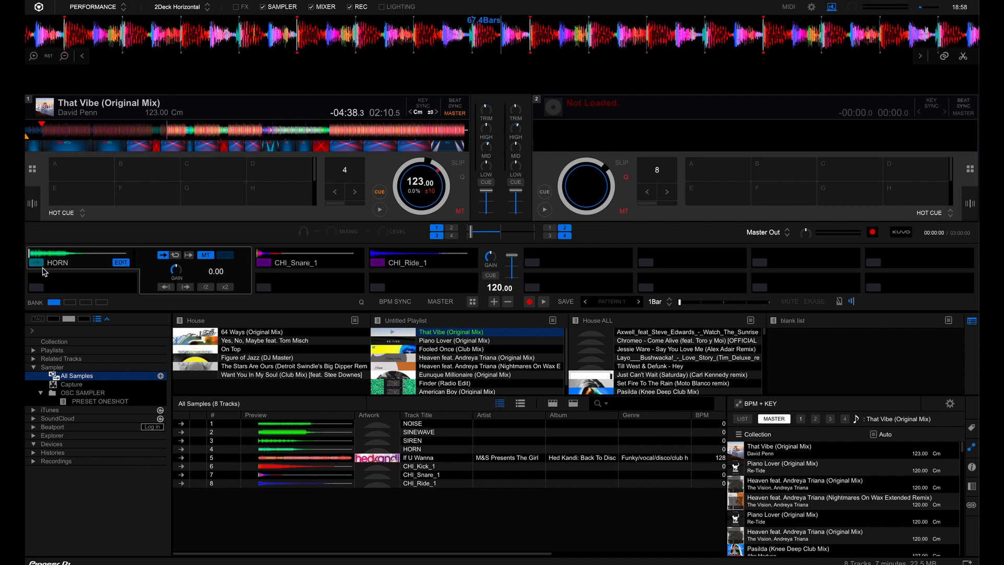
pyautogui.moveTo(36, 263)
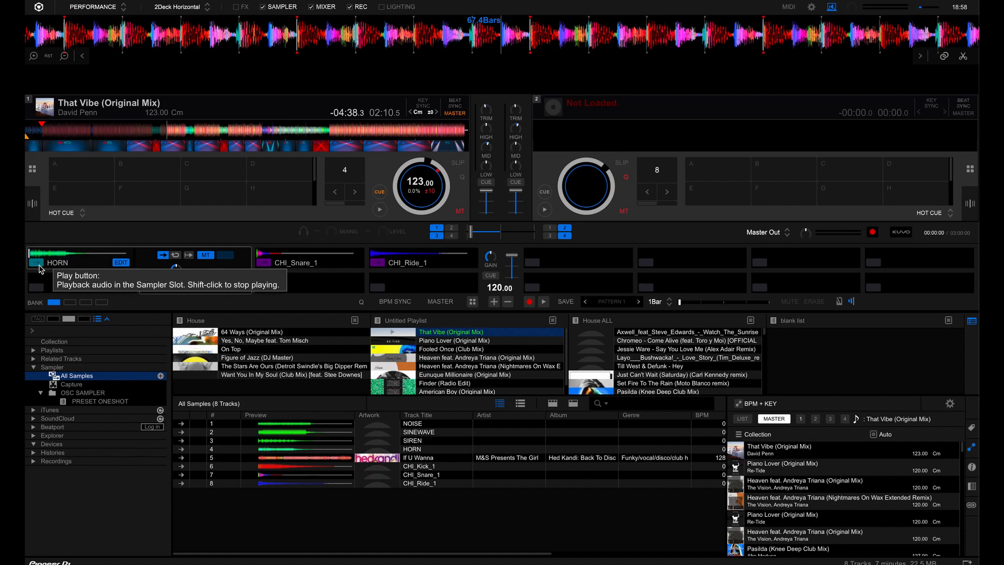
# Bring up the colour palette with its Reset option for the HORN slot.
pyautogui.click(36, 262)
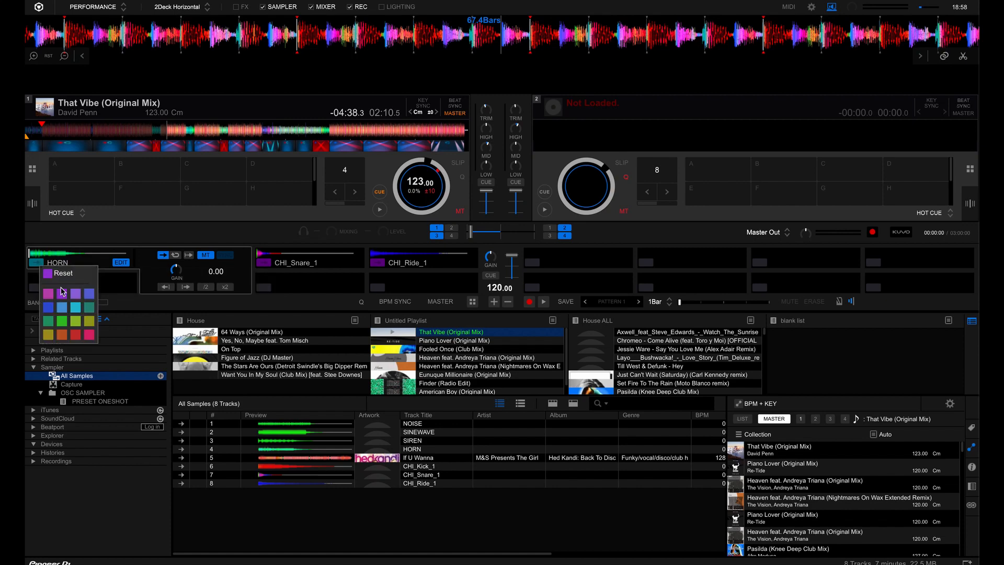
pyautogui.moveTo(55, 298)
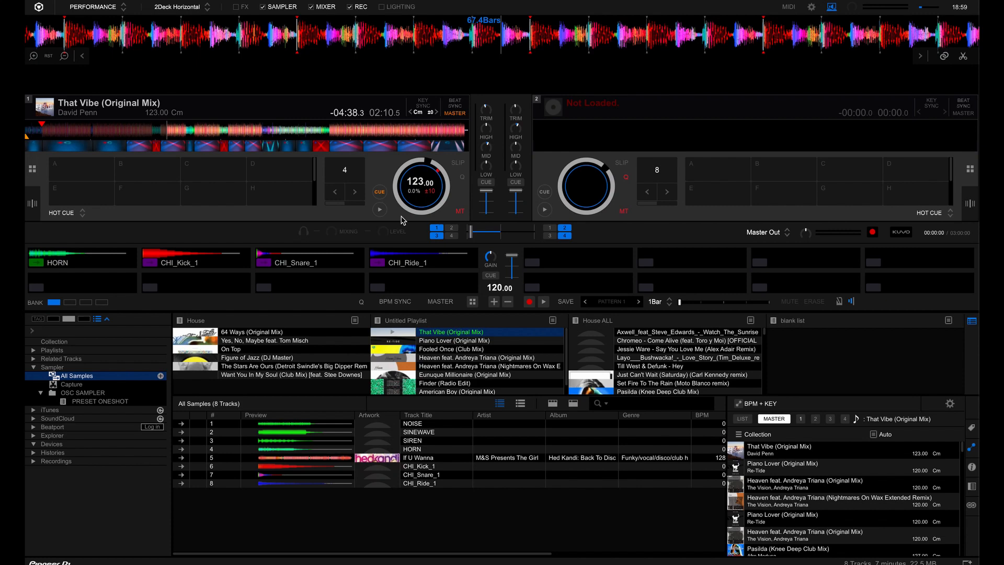
pyautogui.moveTo(208, 259)
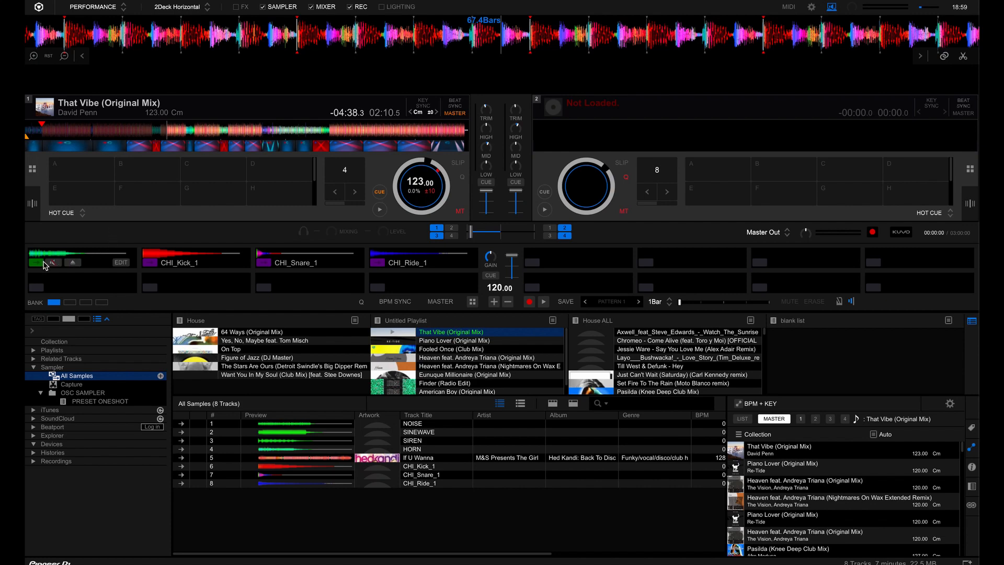
# Play the horn sample from the now-green HORN slot.
pyautogui.click(45, 263)
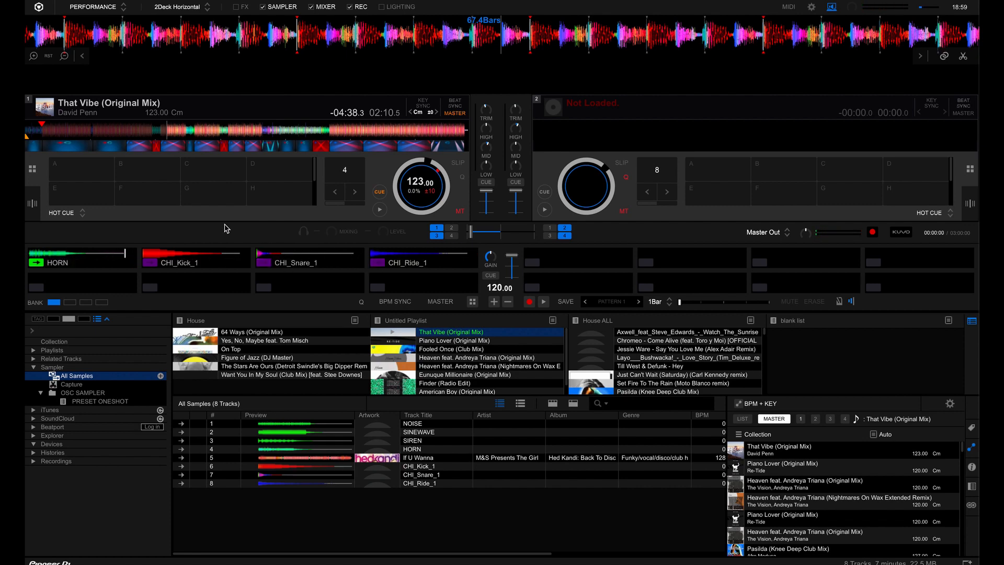
pyautogui.moveTo(378, 210)
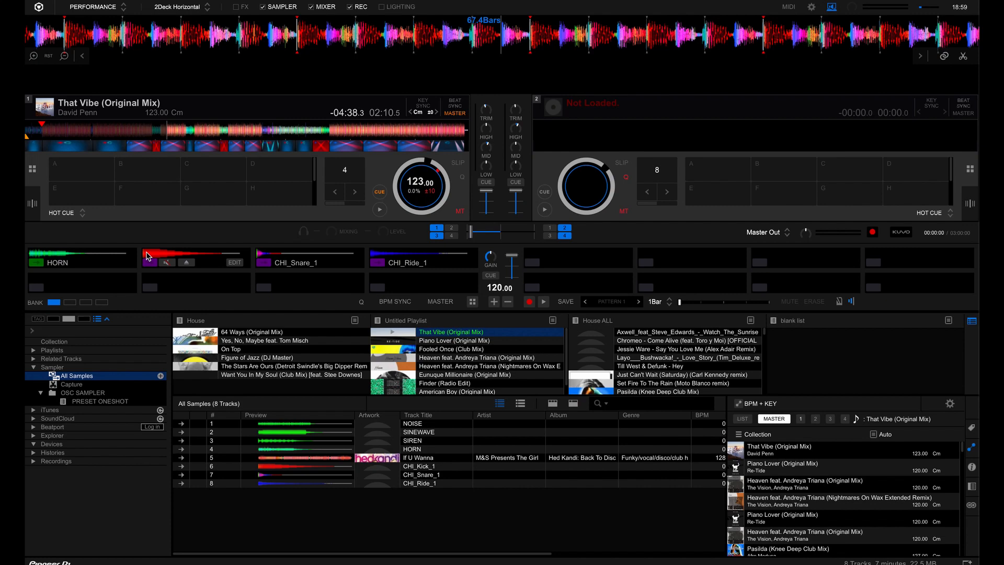
pyautogui.moveTo(151, 264)
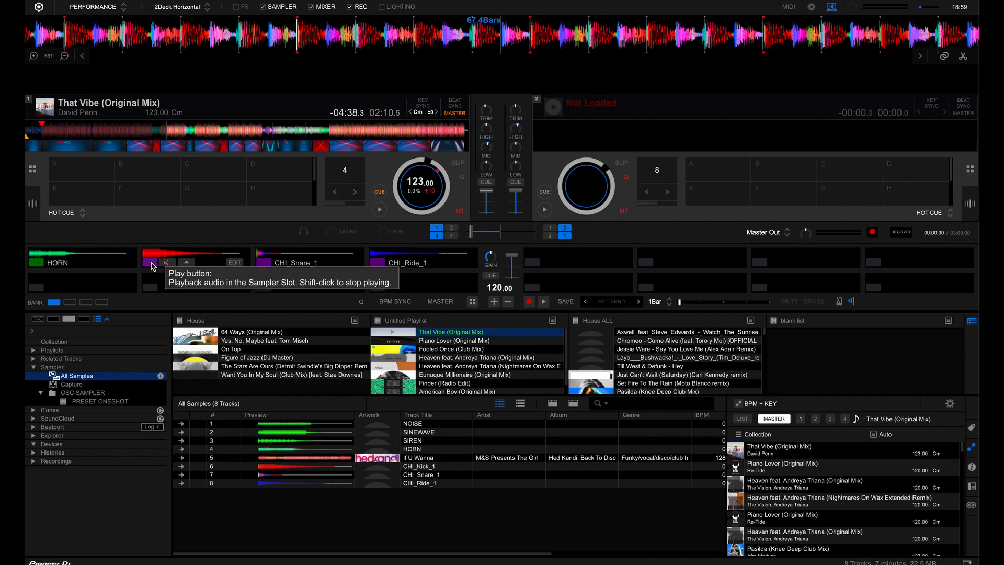
pyautogui.moveTo(221, 232)
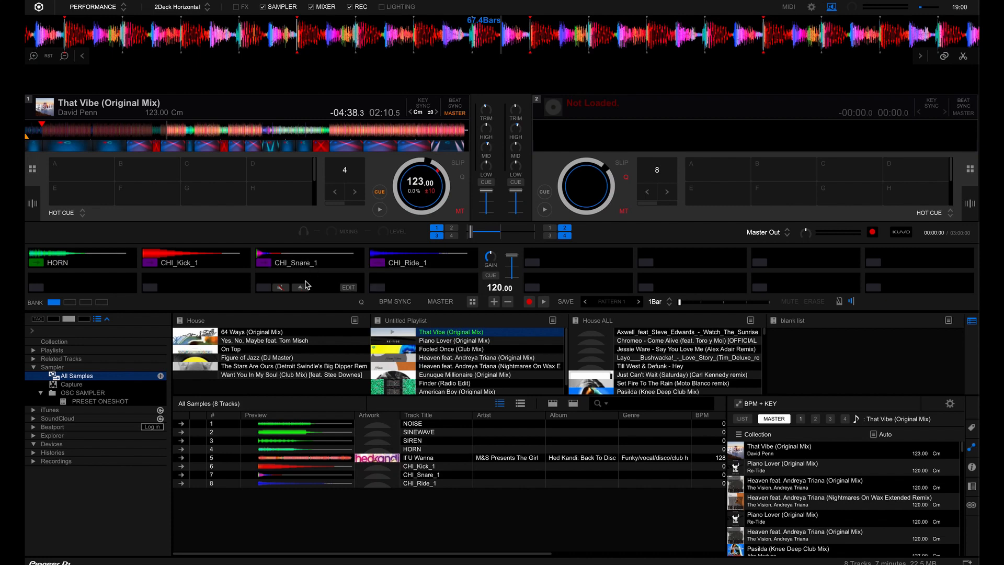
pyautogui.moveTo(315, 285)
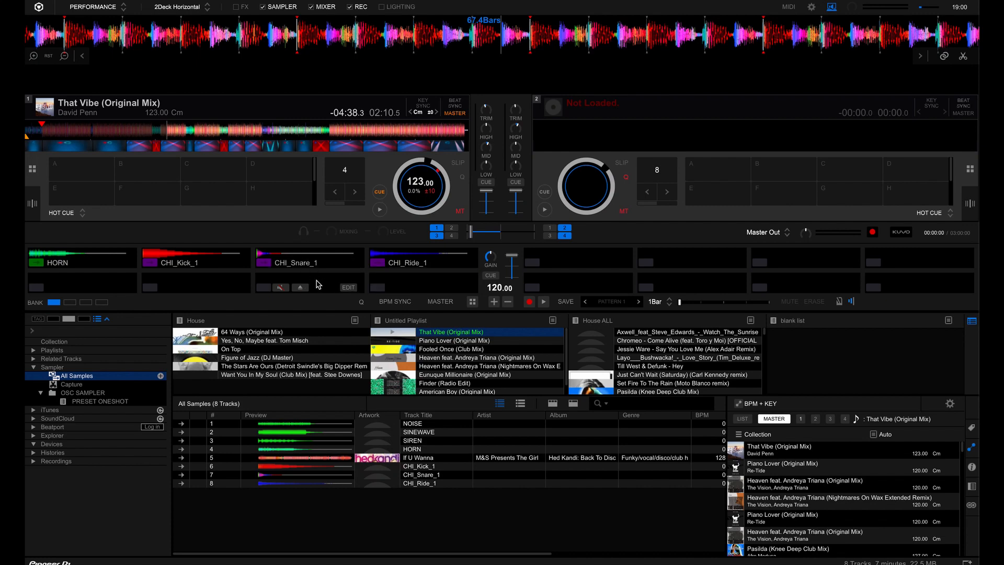